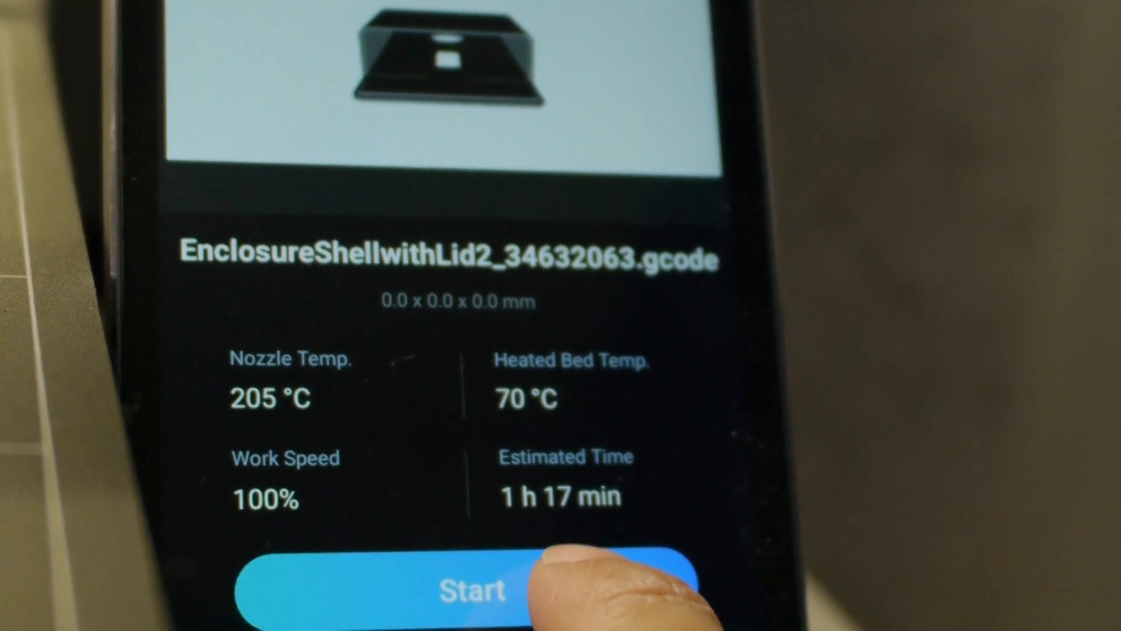
- Start the EnclosureShellwithLid2 gcode print so the job shows 0% progress with a Pause button
{"action": "left_click", "coordinate": [472, 590]}
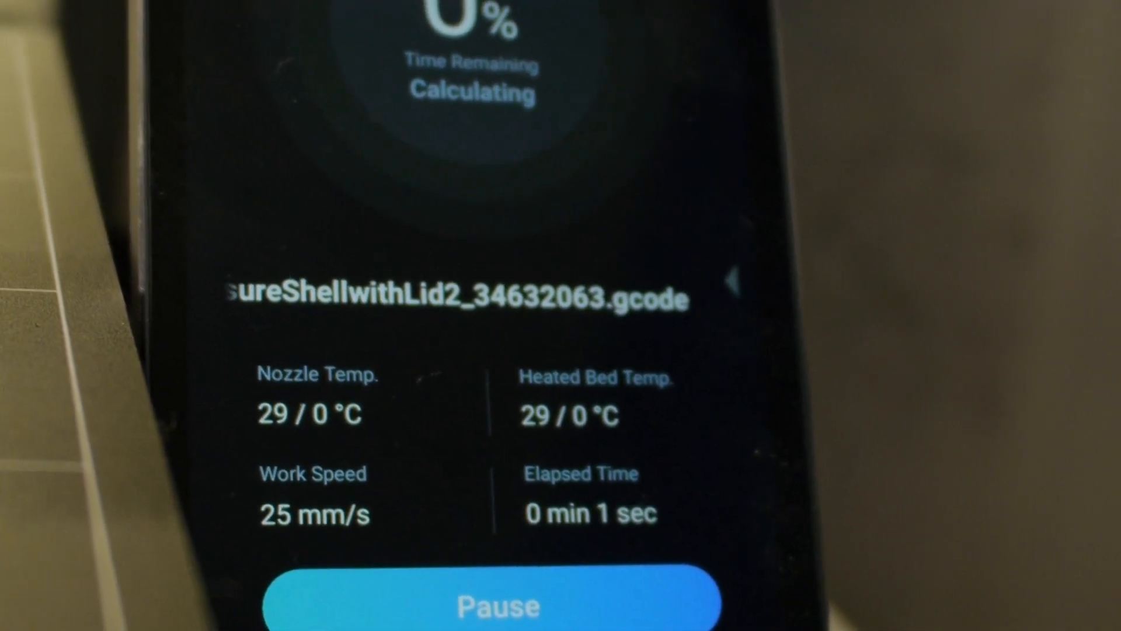